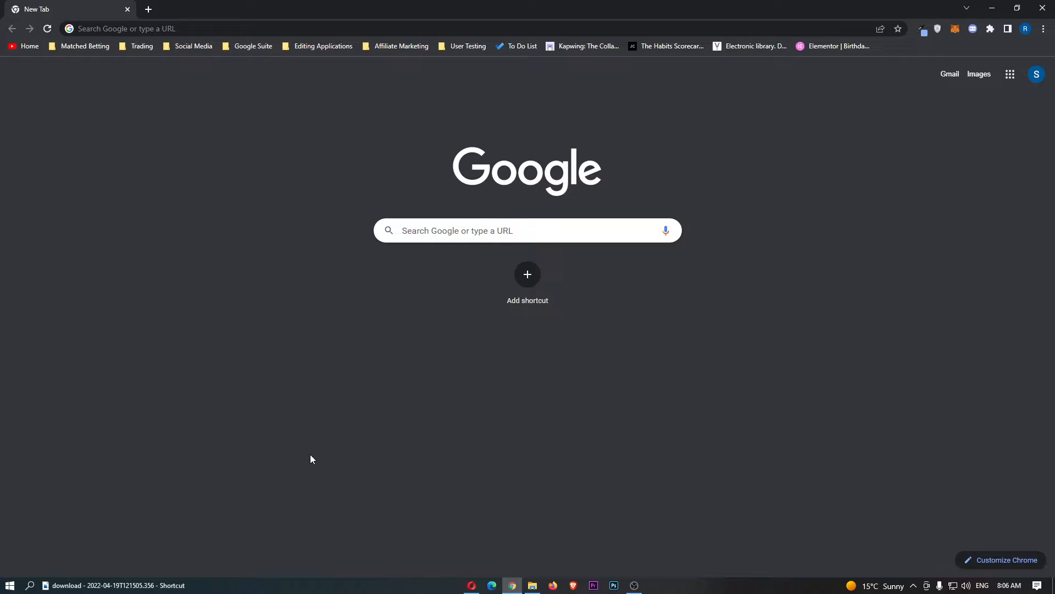
pyautogui.moveTo(356, 445)
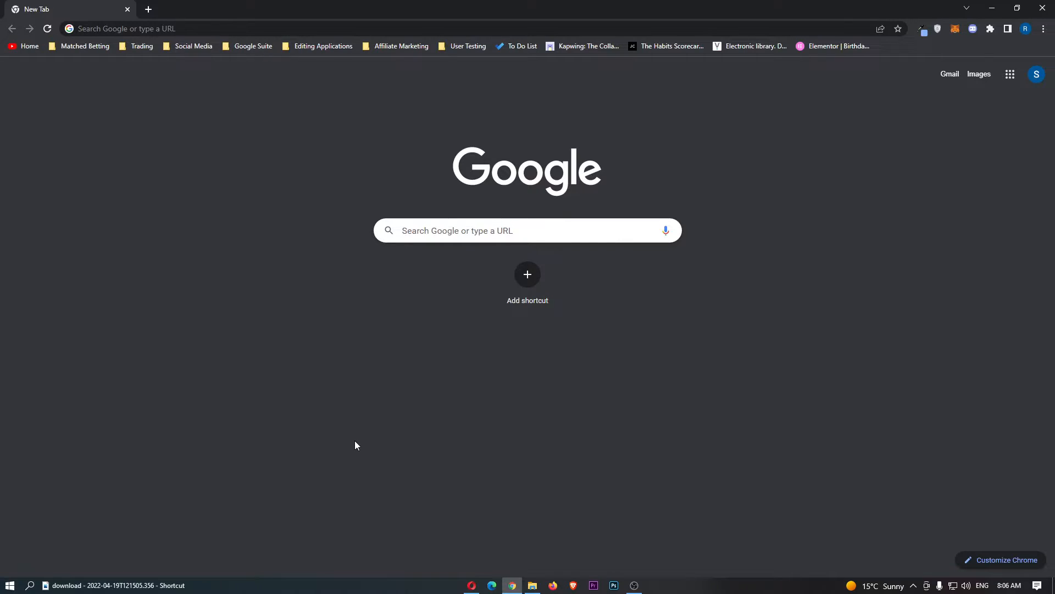
# Step: Bring up Chrome's three-dot main menu over the new tab page
pyautogui.click(1043, 29)
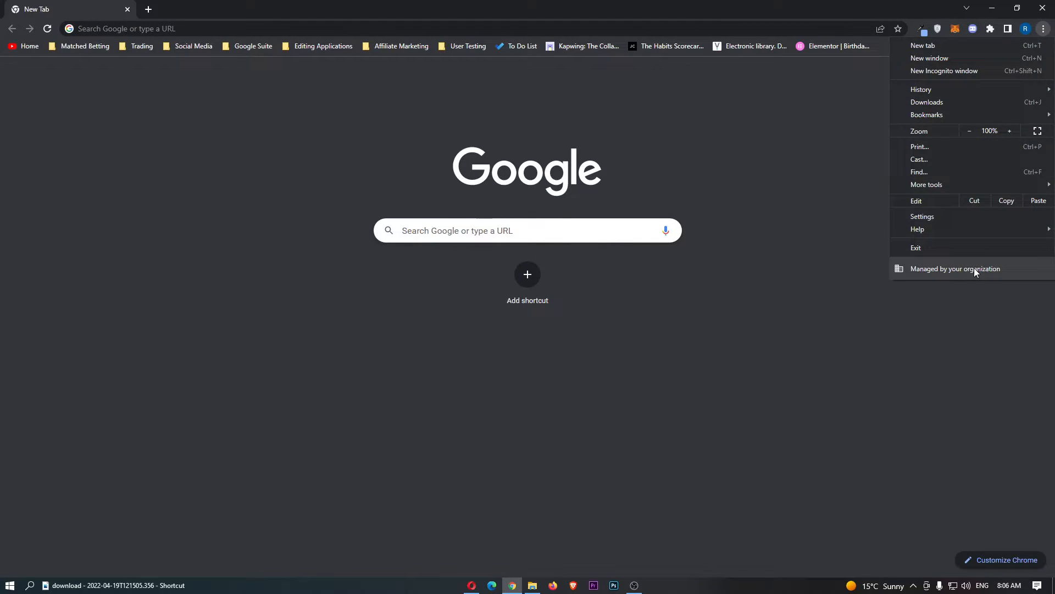
pyautogui.moveTo(923, 216)
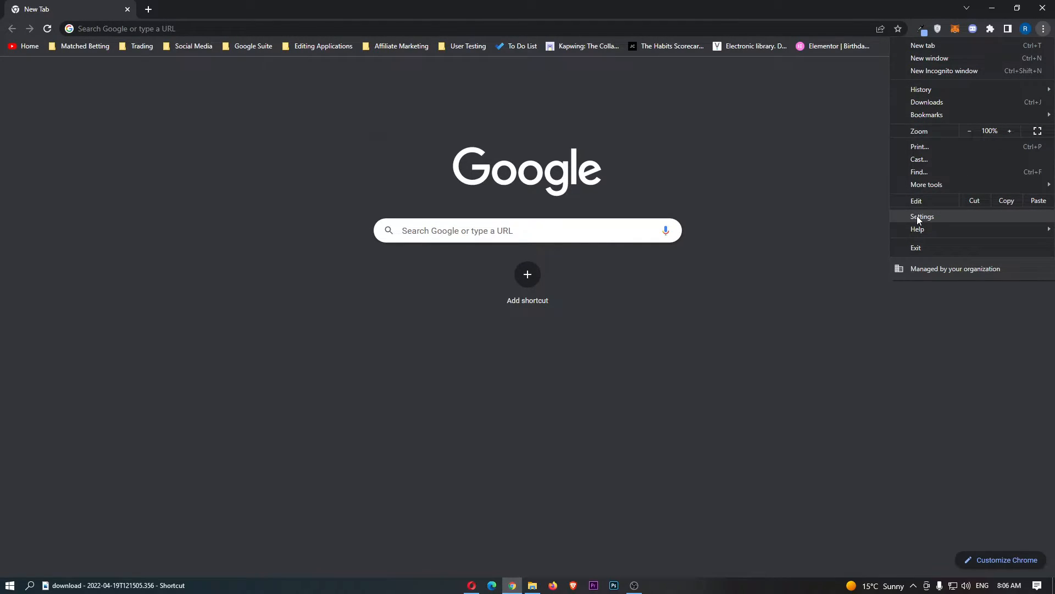
# Step: Go to Settings and show the Privacy and security section
pyautogui.click(923, 216)
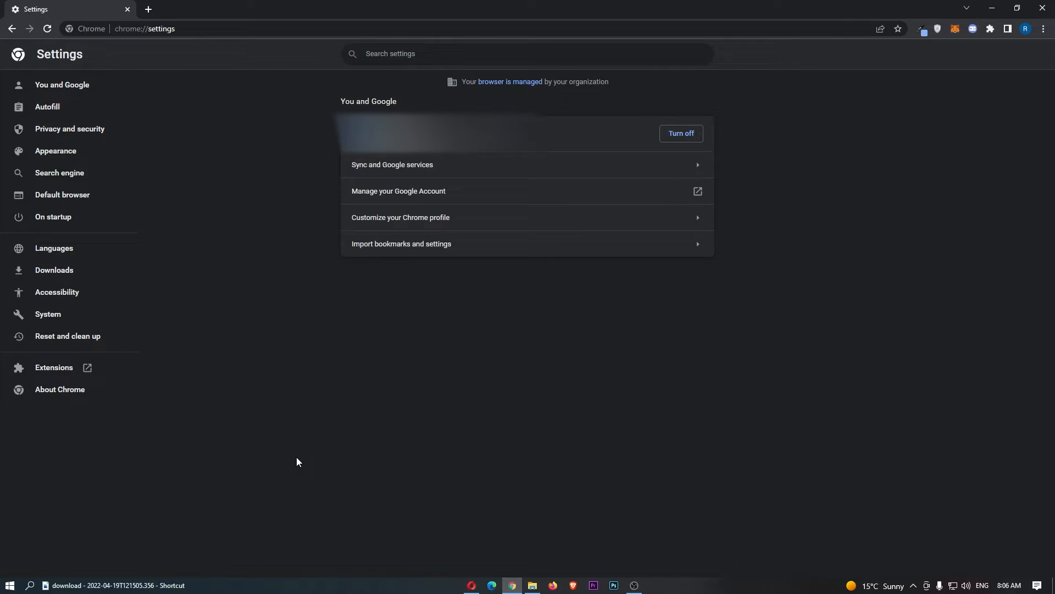
pyautogui.moveTo(69, 128)
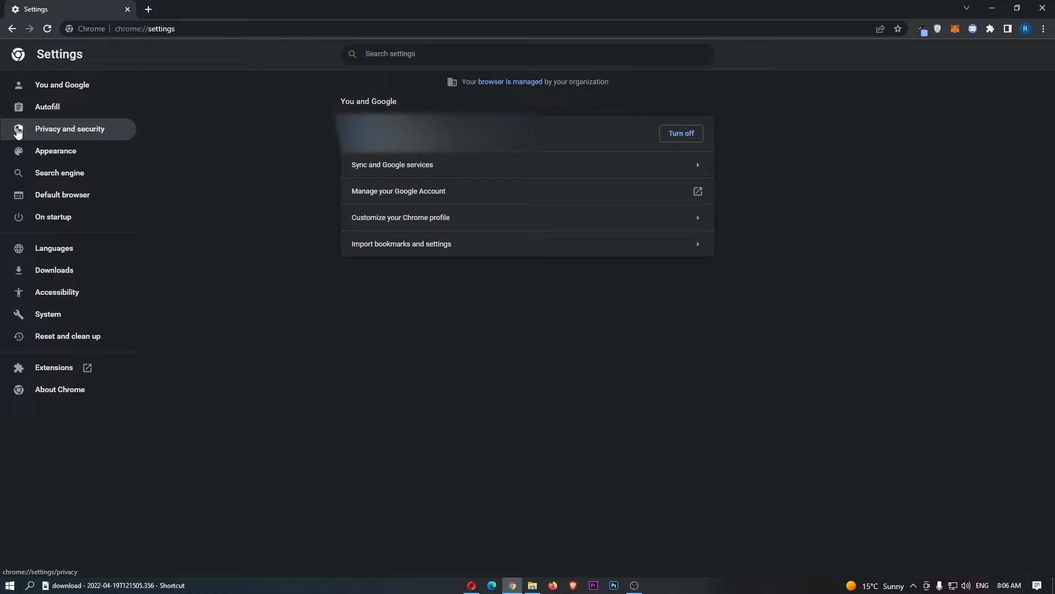
pyautogui.click(69, 129)
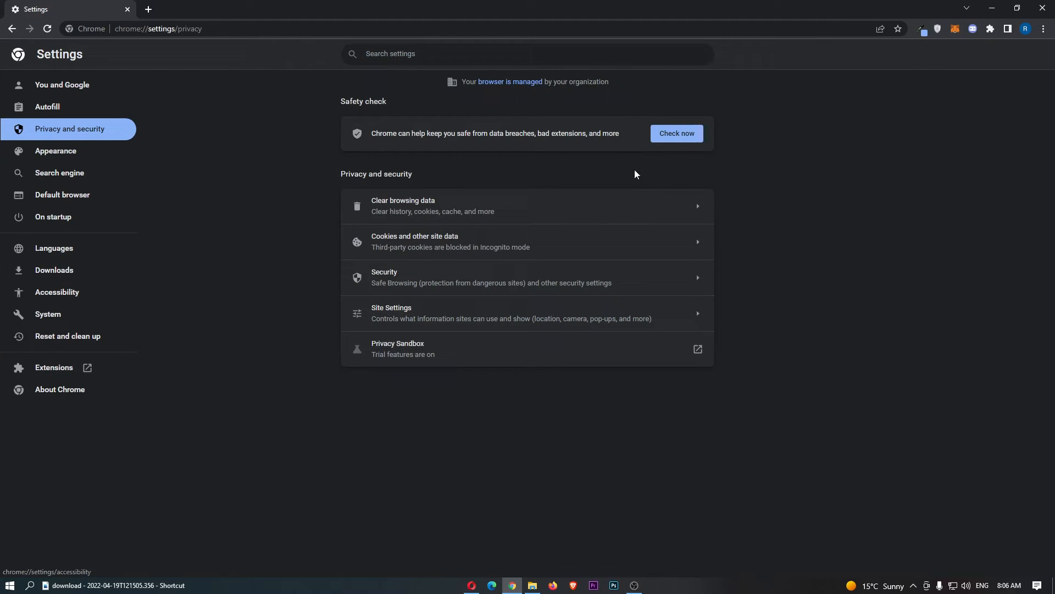
pyautogui.moveTo(393, 316)
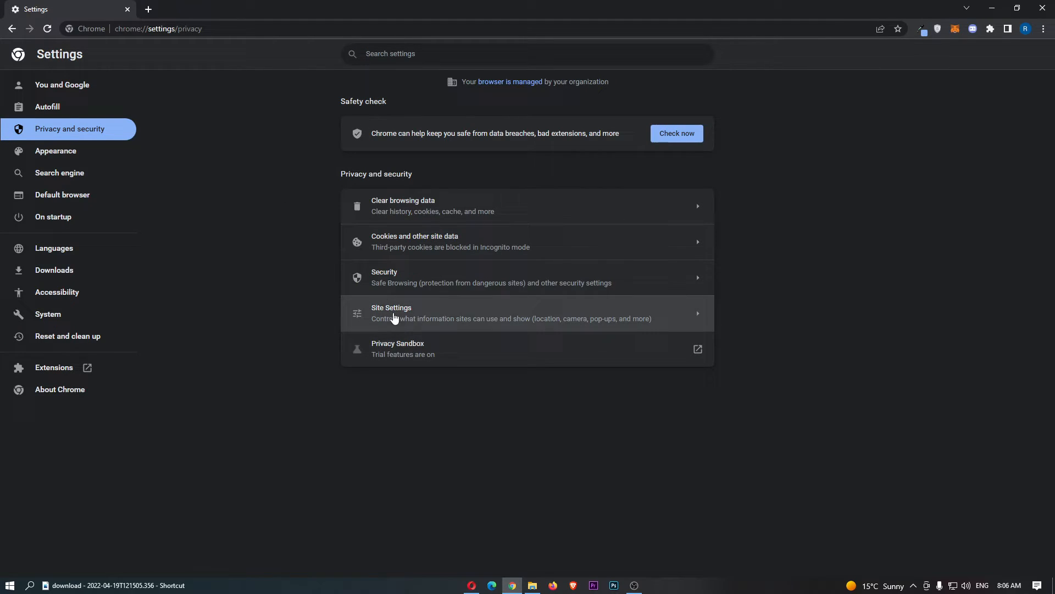
# Step: Enter Site Settings and expand Additional permissions to reveal Motion sensors
pyautogui.click(391, 313)
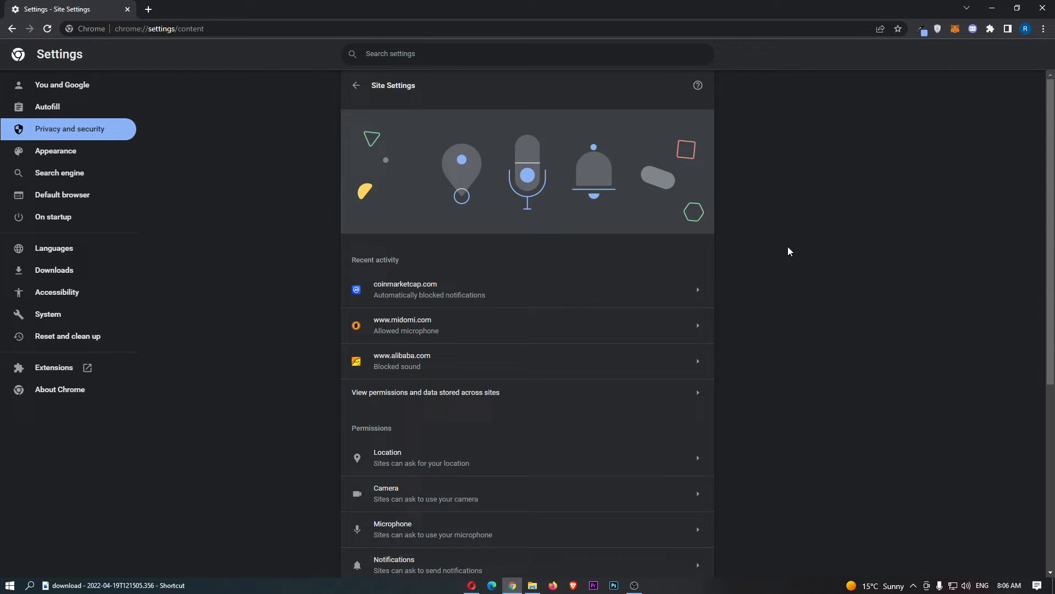
pyautogui.scroll(-3)
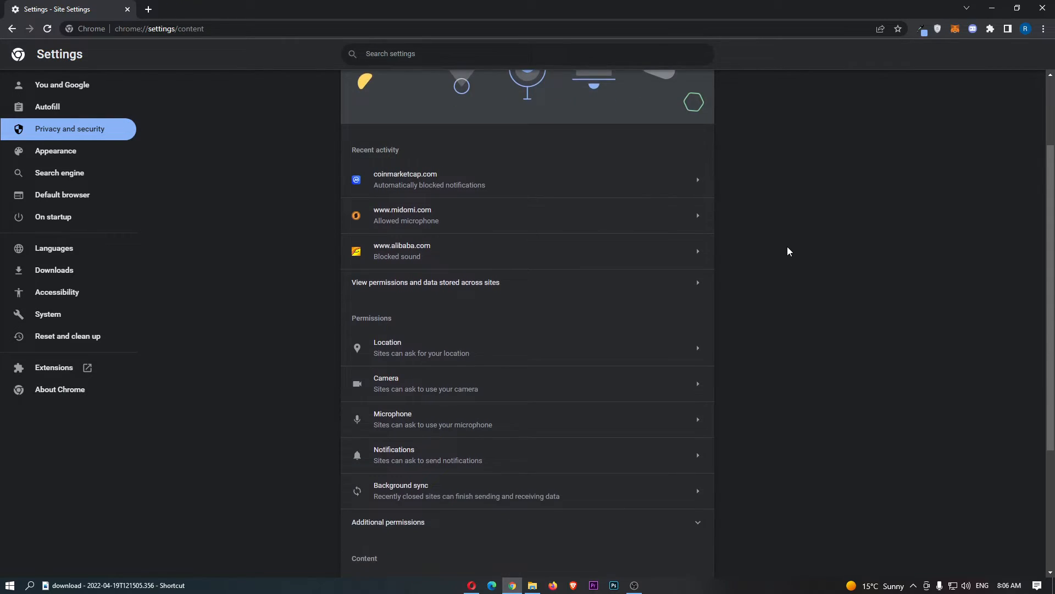
pyautogui.scroll(-3)
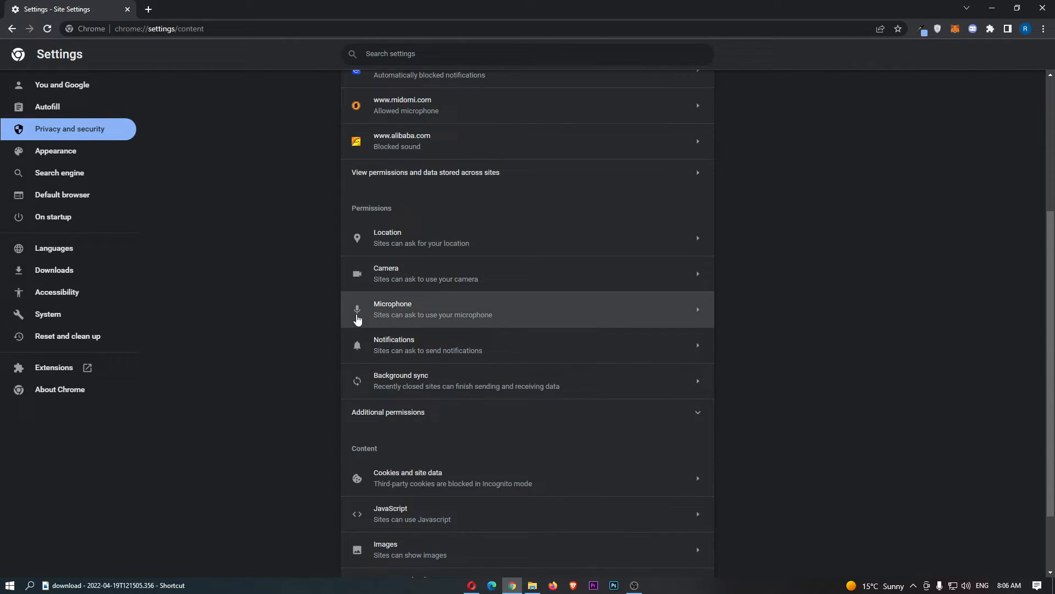
pyautogui.moveTo(424, 381)
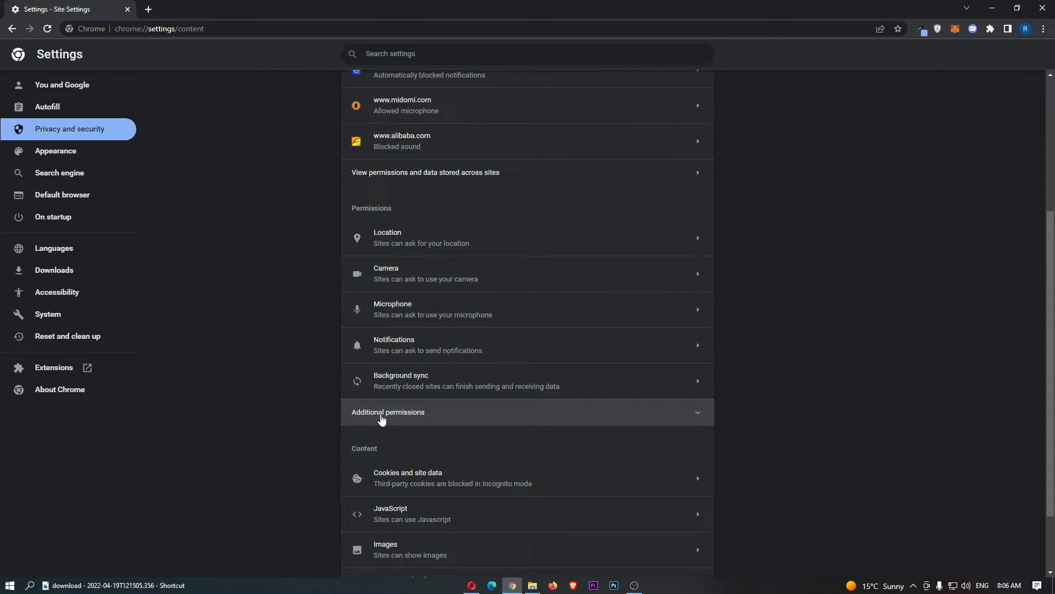
pyautogui.click(388, 411)
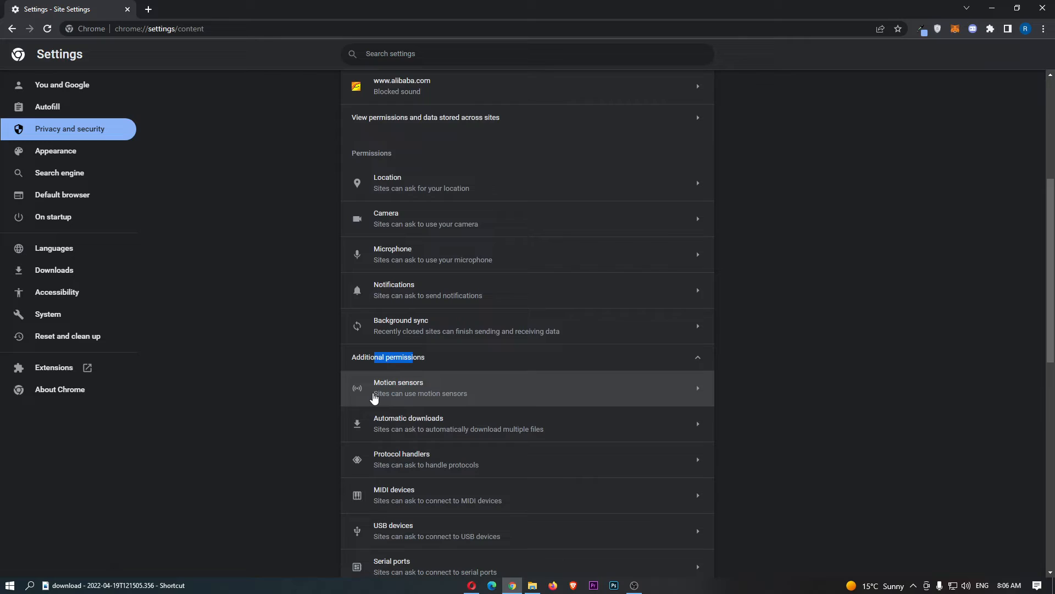
pyautogui.scroll(-3)
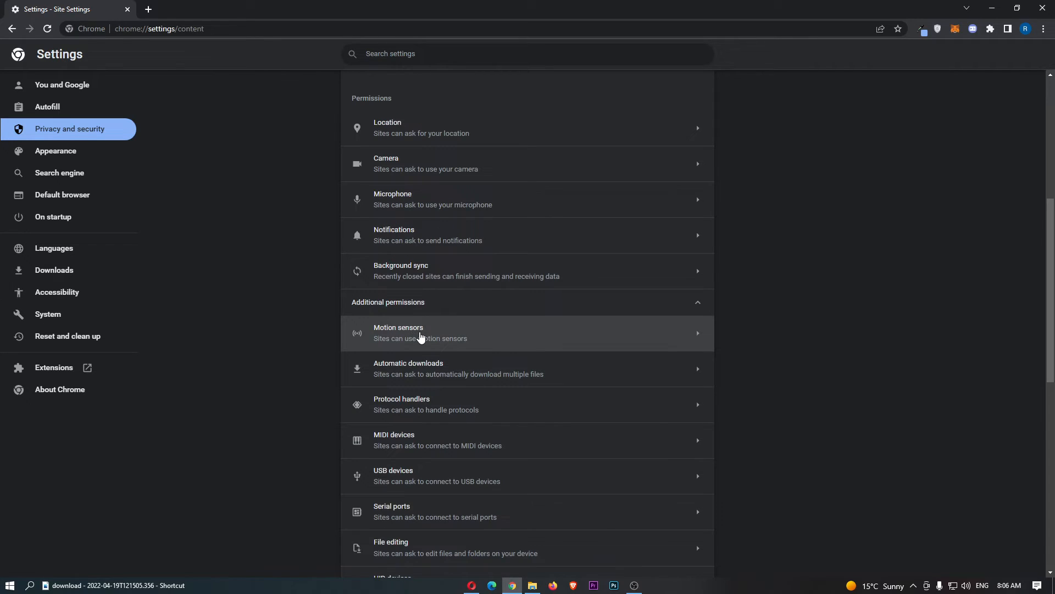
# Step: Set Motion sensors to 'Don't allow sites to use motion sensors'
pyautogui.click(419, 332)
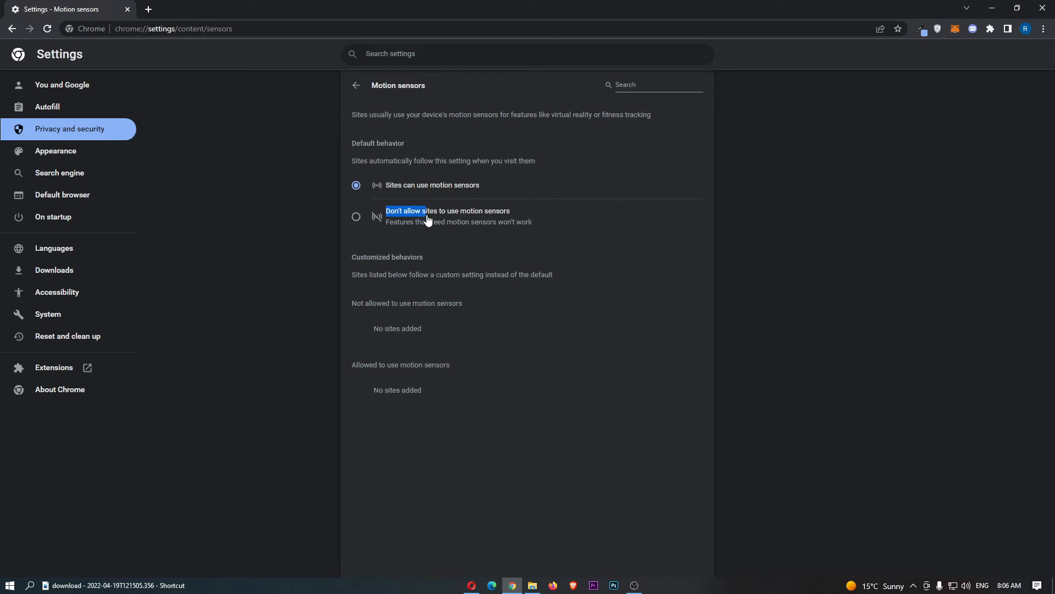
pyautogui.click(357, 216)
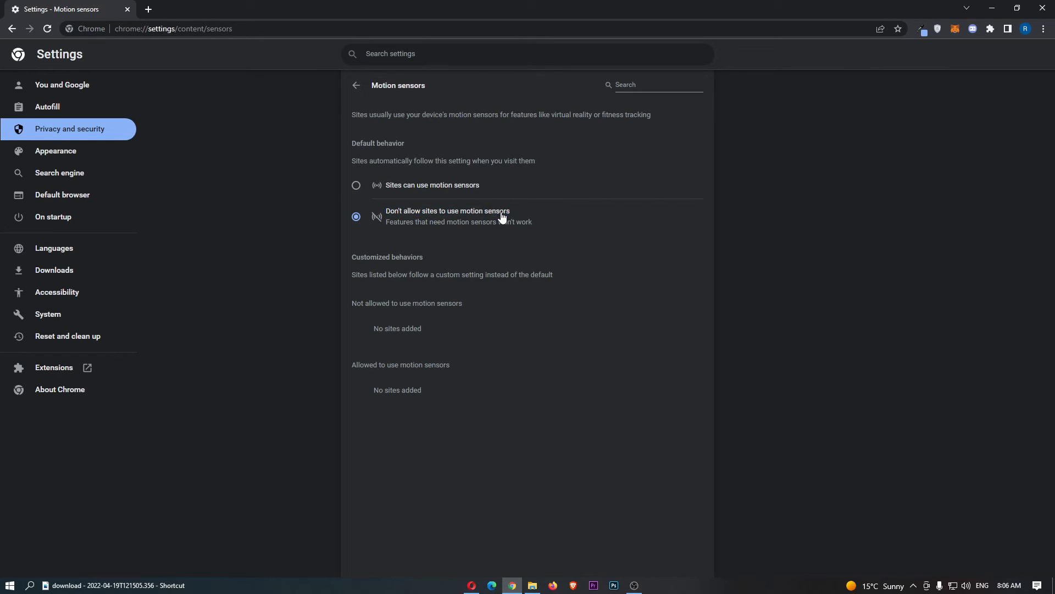